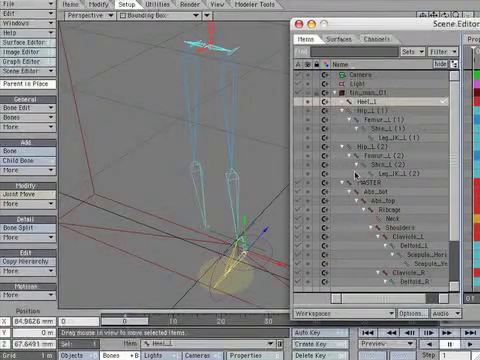
mouse_move(358, 176)
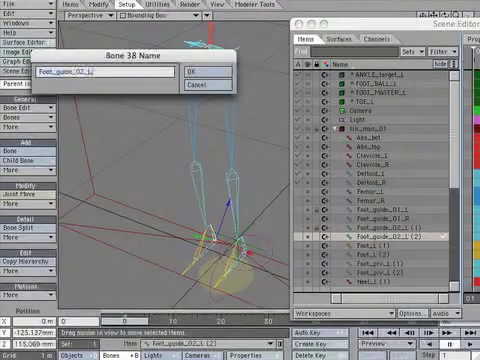
Confirm the mirrored foot bone's new right-side name with the R suffix.
click(188, 72)
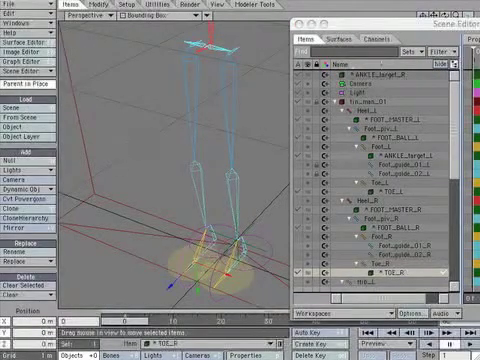
Keyframe the renamed, unparented right foot null clones with Create Key.
click(360, 76)
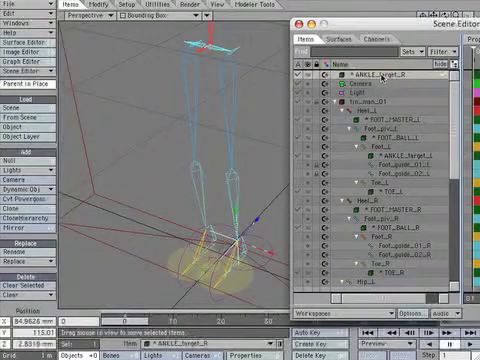